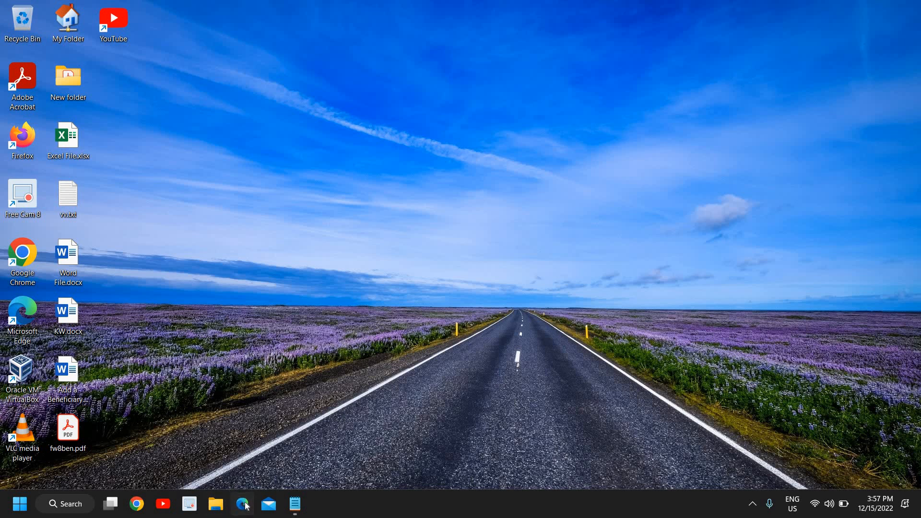
Step: Launch Microsoft Edge from the taskbar and maximize its window
left_click(242, 504)
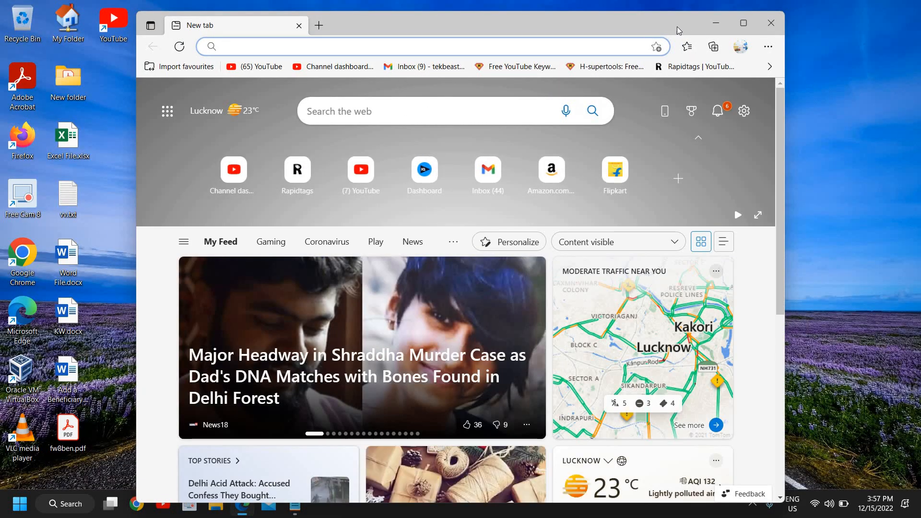
left_click(742, 23)
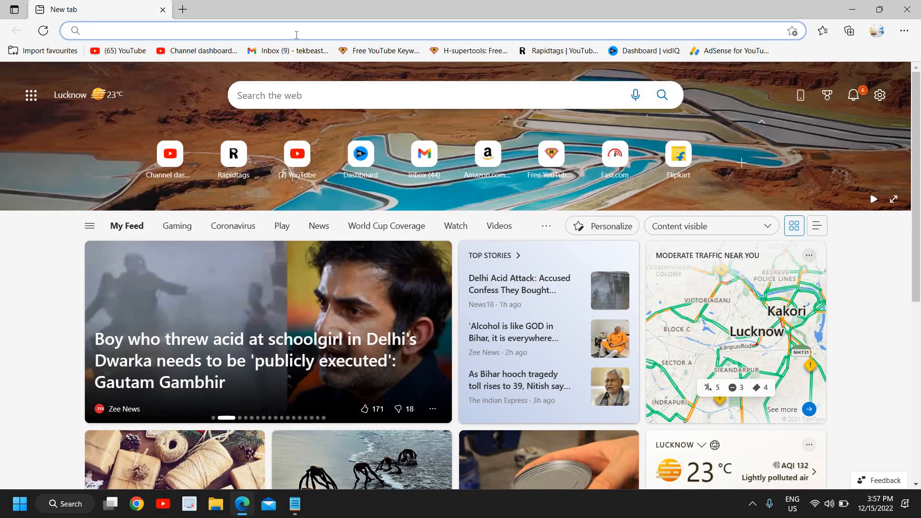
Step: Search the web for 'pc manager' from the address bar to get Bing results
type("pc manager")
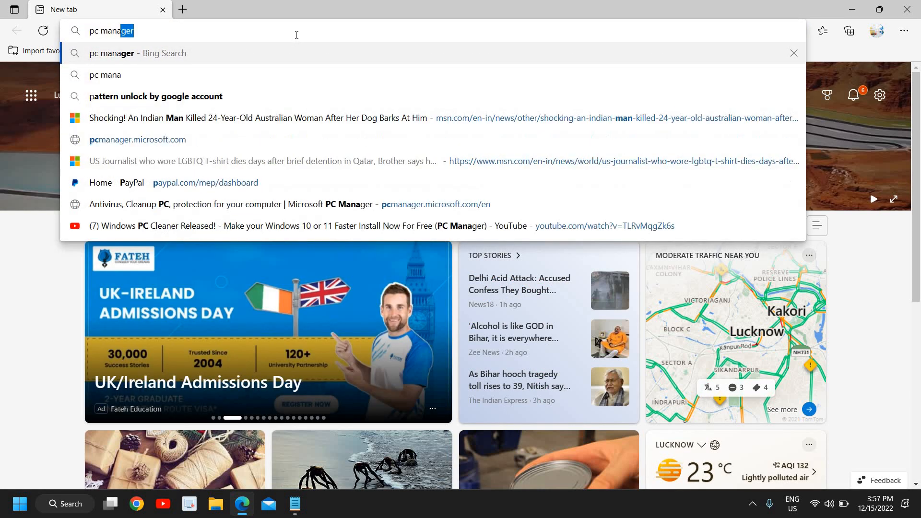
key("Return")
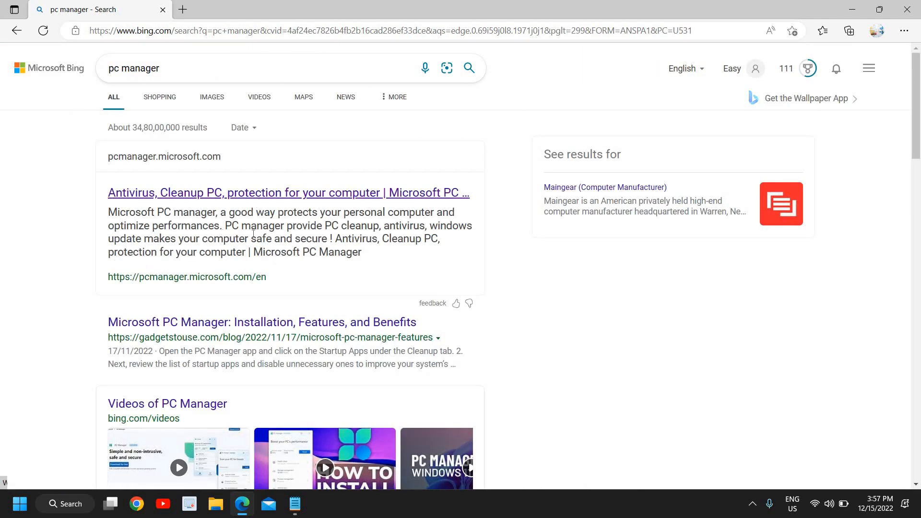
mouse_move(245, 242)
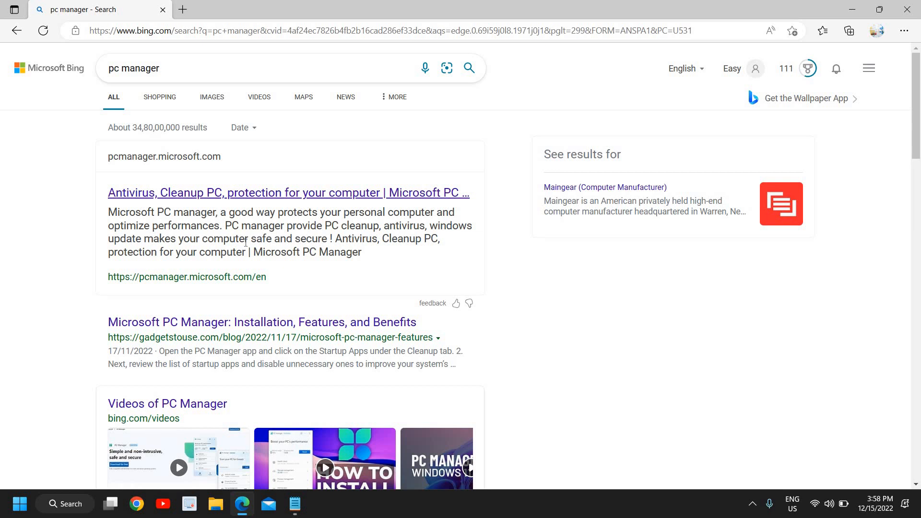
mouse_move(221, 340)
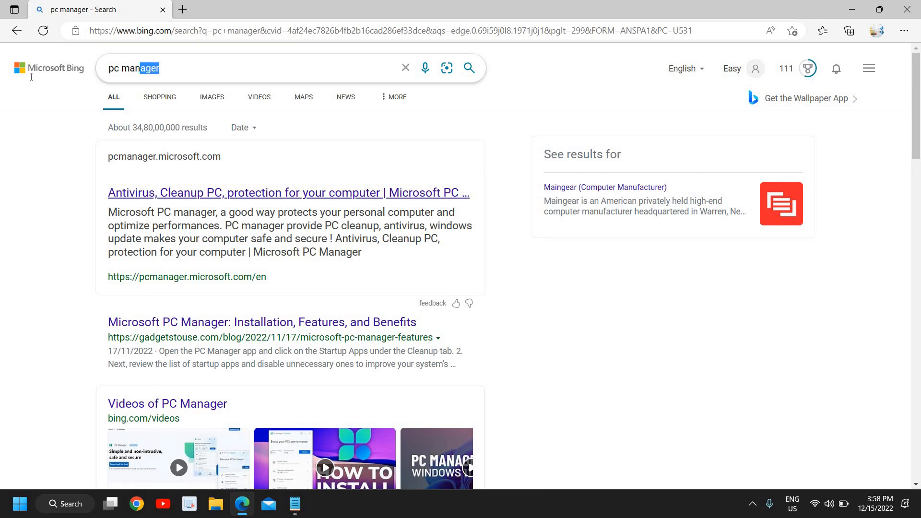
Step: Select the whole 'pc manager' query in the Bing search box
triple_click(134, 68)
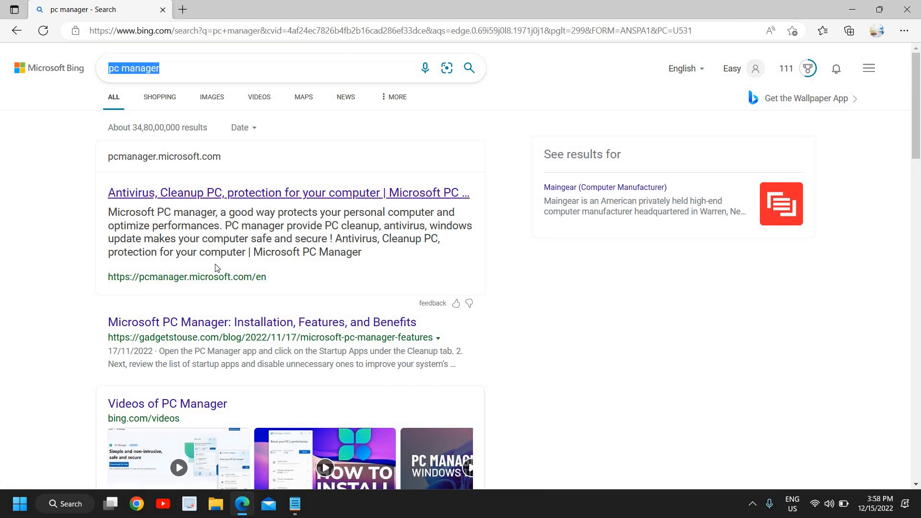
mouse_move(147, 166)
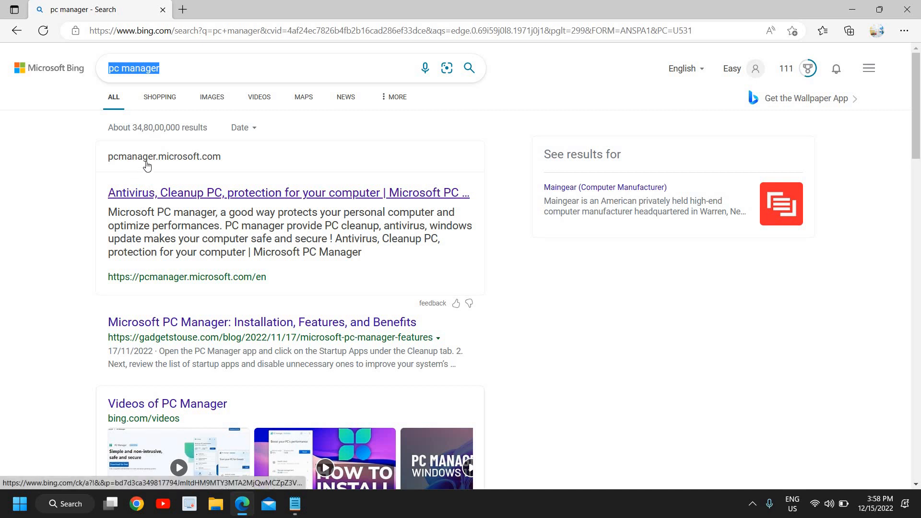
mouse_move(180, 193)
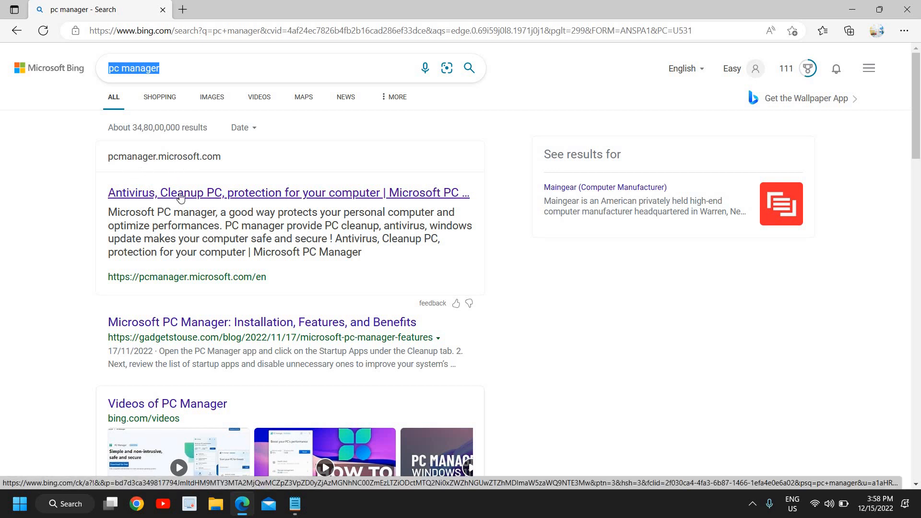
mouse_move(187, 284)
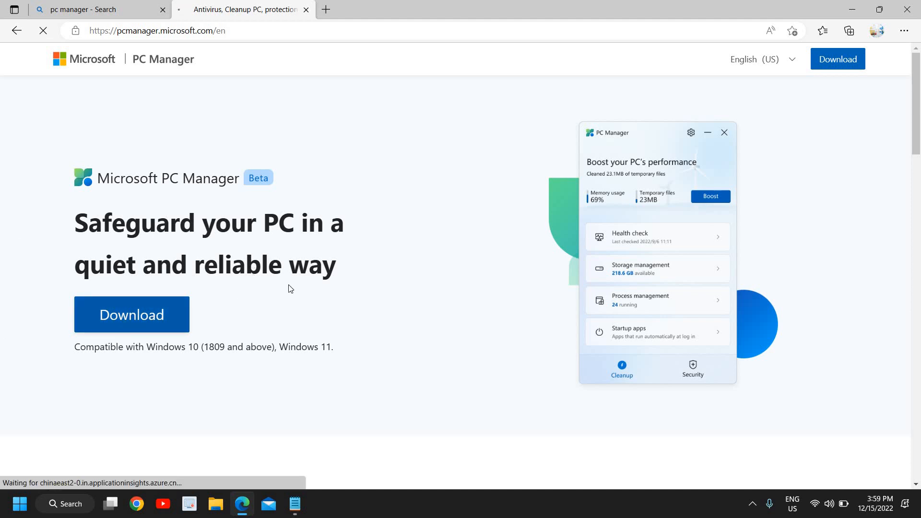
mouse_move(310, 293)
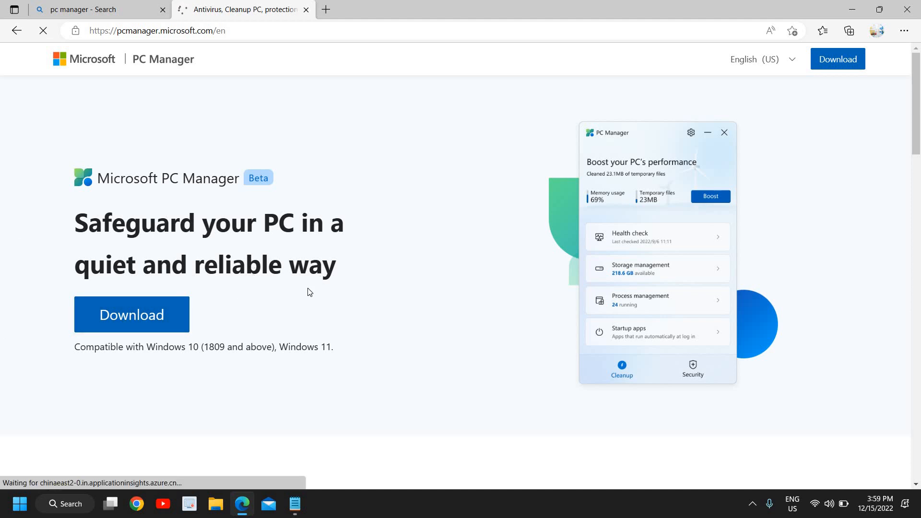
Step: Start downloading the PC Manager installer MSPCManagerSetup.exe from the official site
left_click(131, 314)
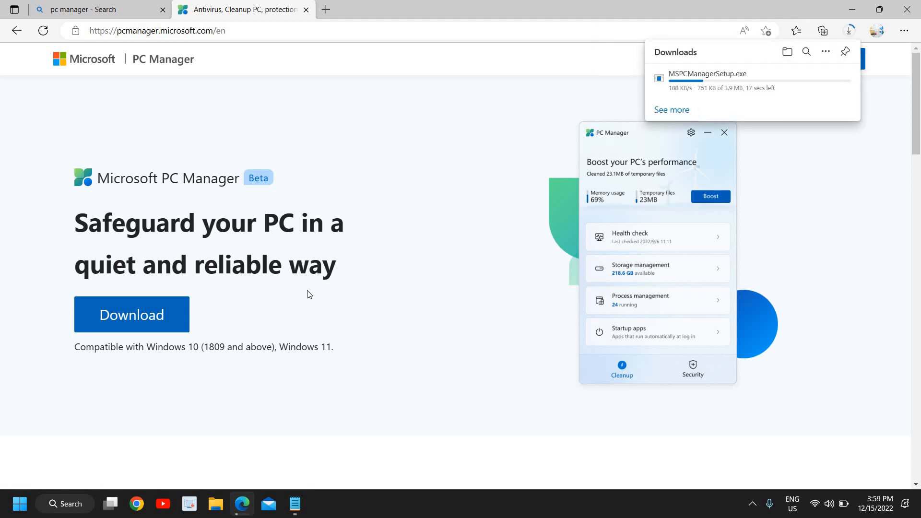
mouse_move(713, 92)
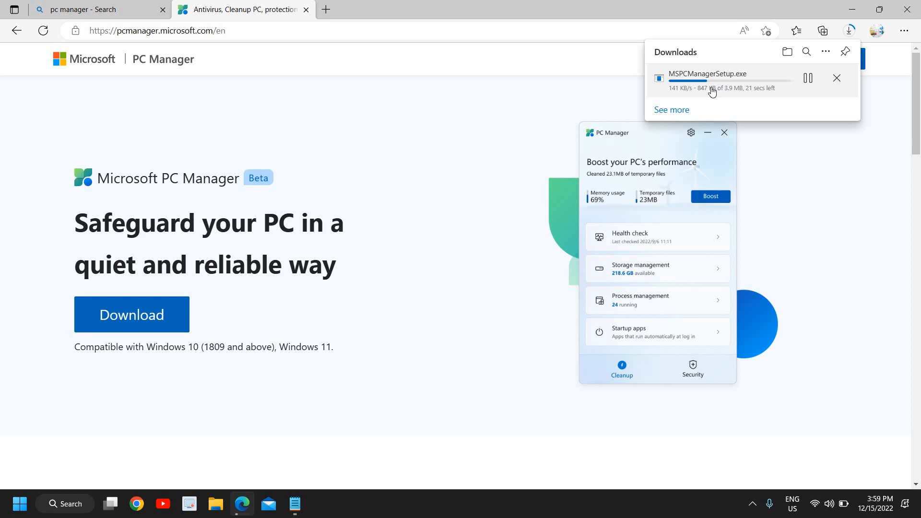
mouse_move(734, 99)
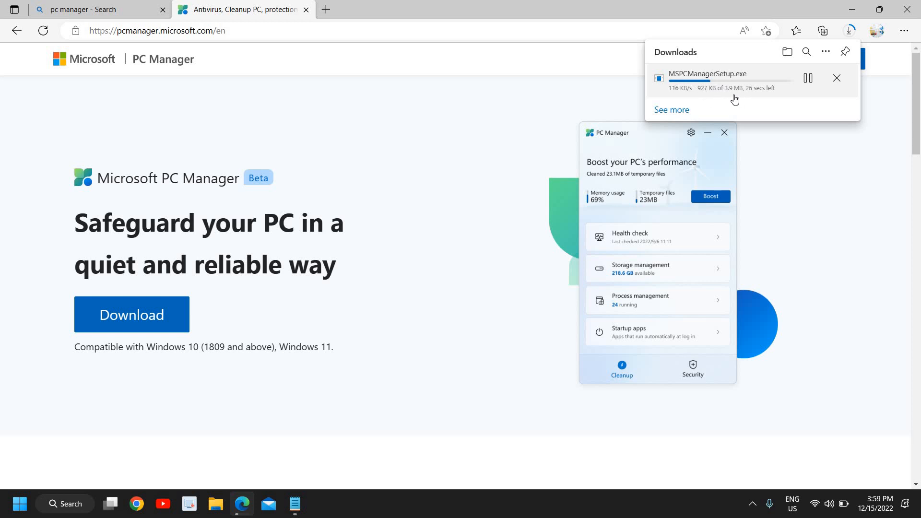
mouse_move(718, 94)
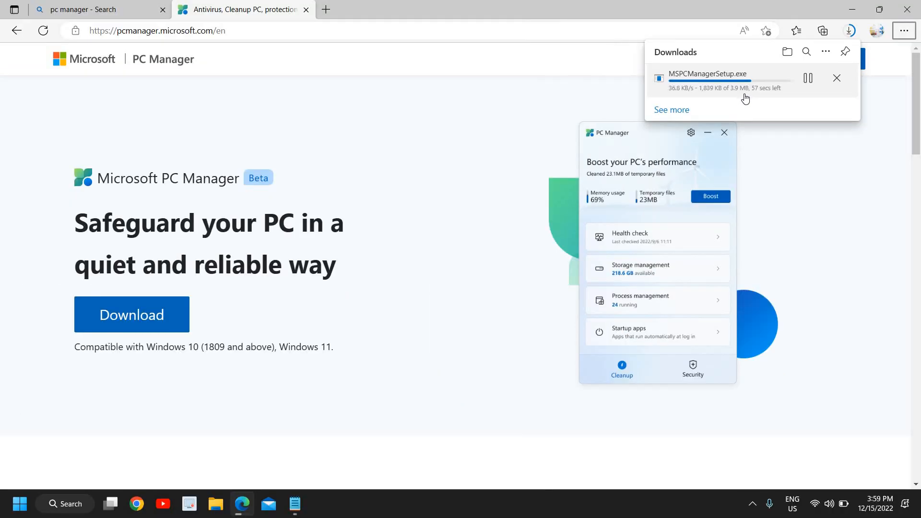
mouse_move(747, 89)
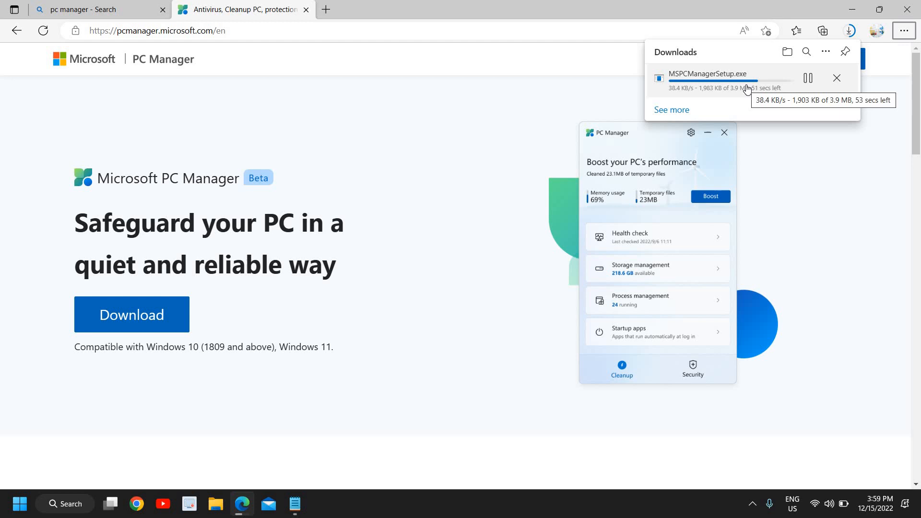
mouse_move(774, 104)
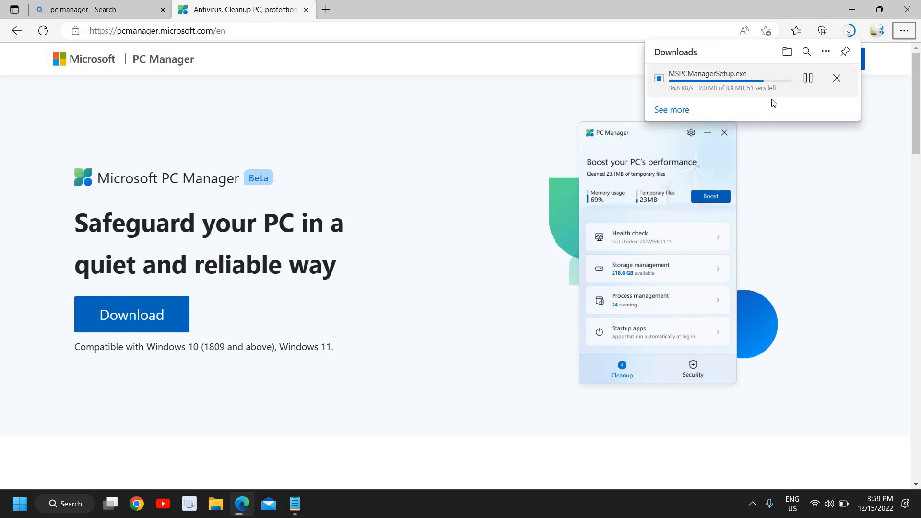